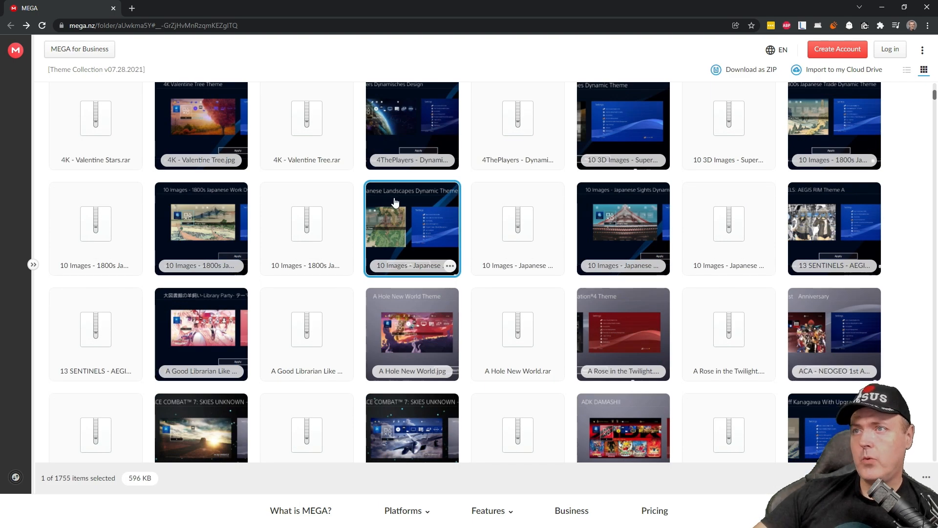
Preview the Japanese Landscapes theme and the next previews, then return to the collection beside the theme folder
double_click(411, 223)
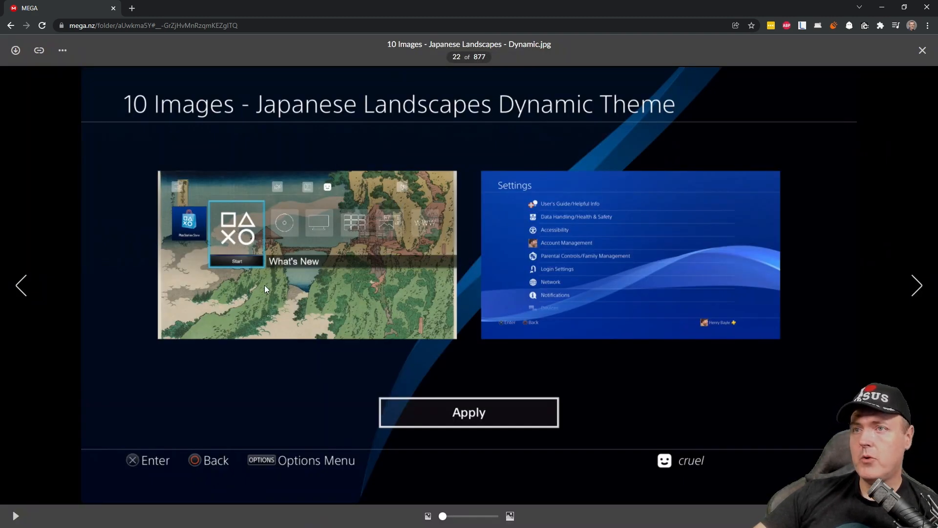
mouse_move(385, 309)
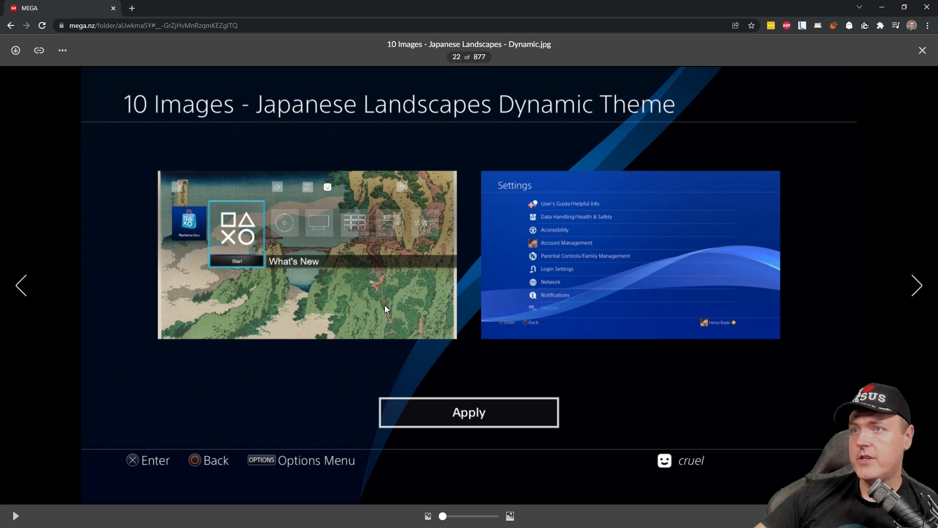
mouse_move(652, 242)
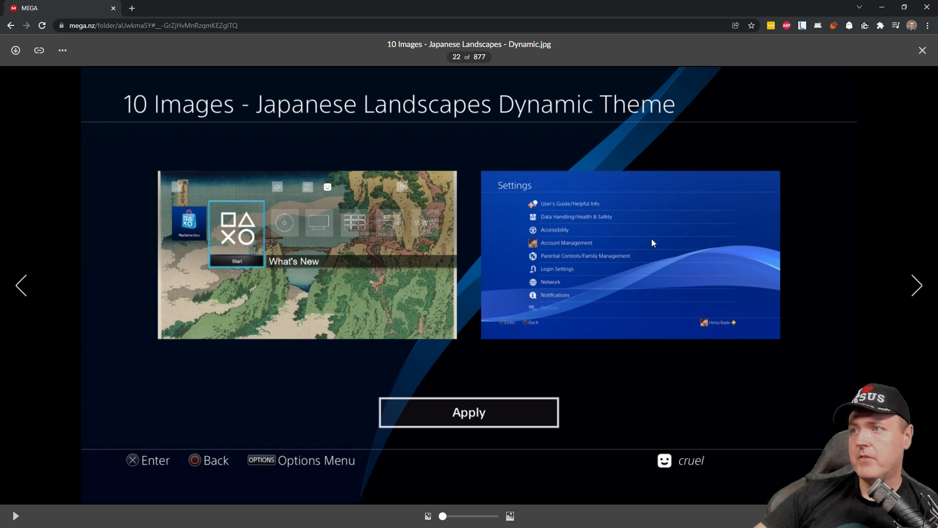
mouse_move(918, 293)
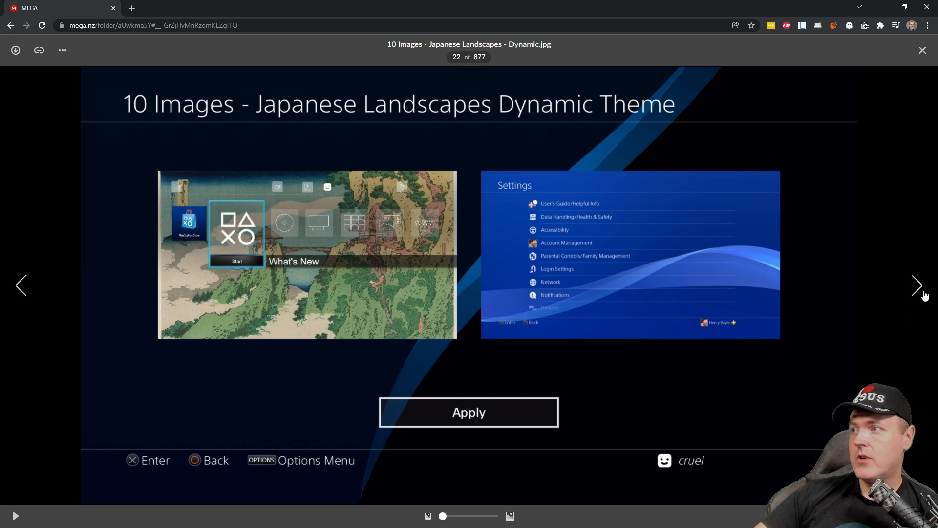
click(915, 286)
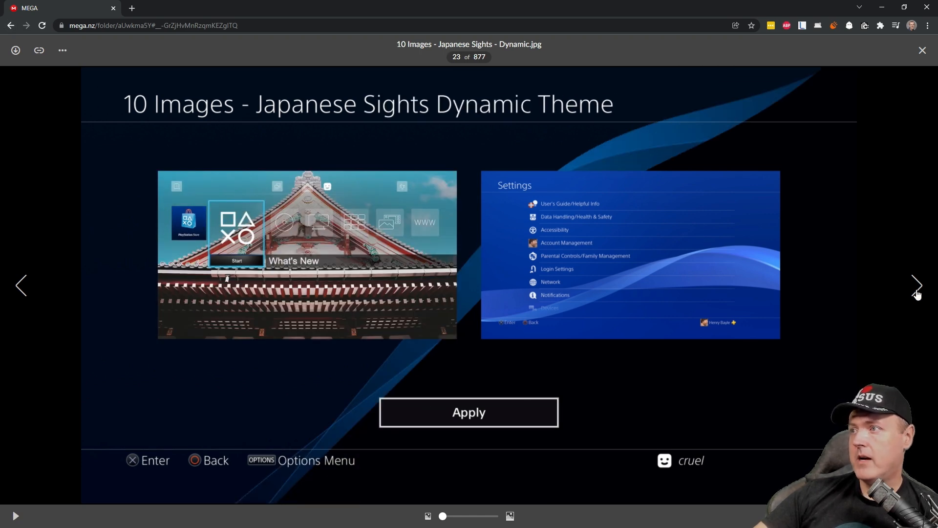
click(915, 285)
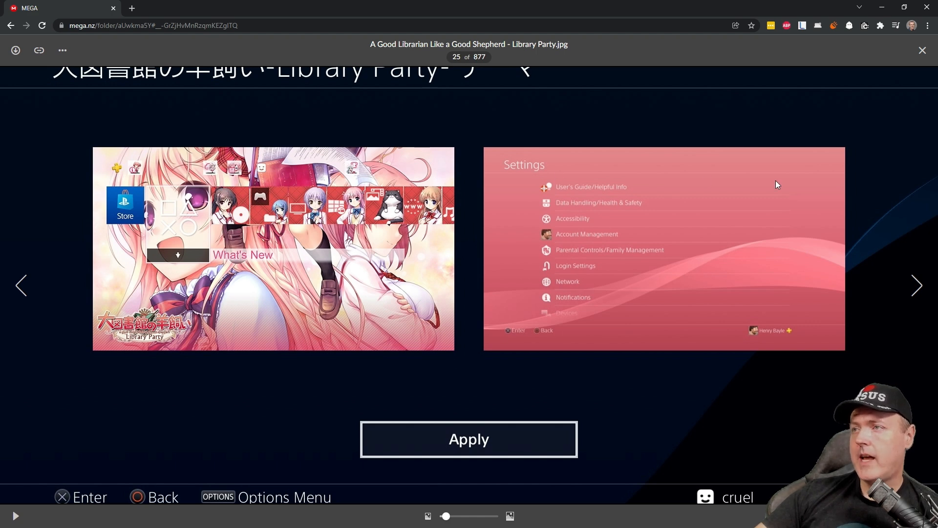
mouse_move(677, 343)
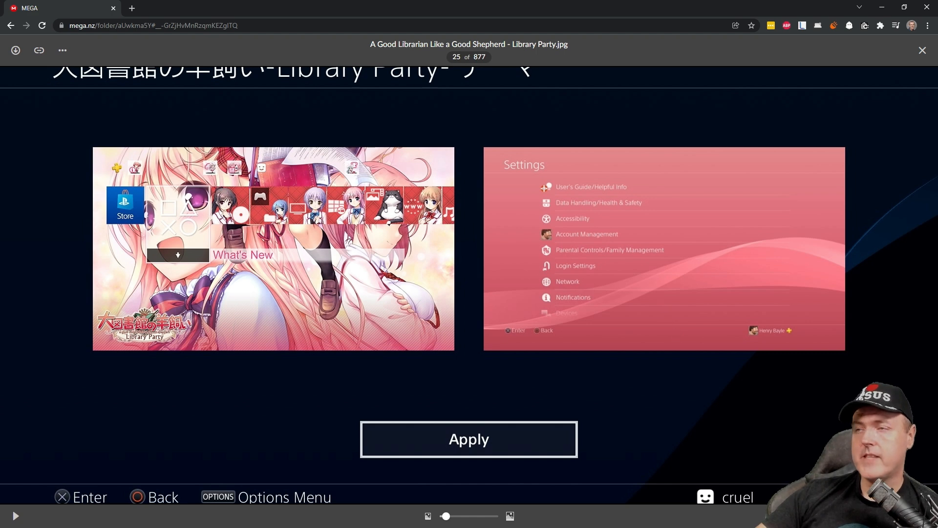
click(923, 50)
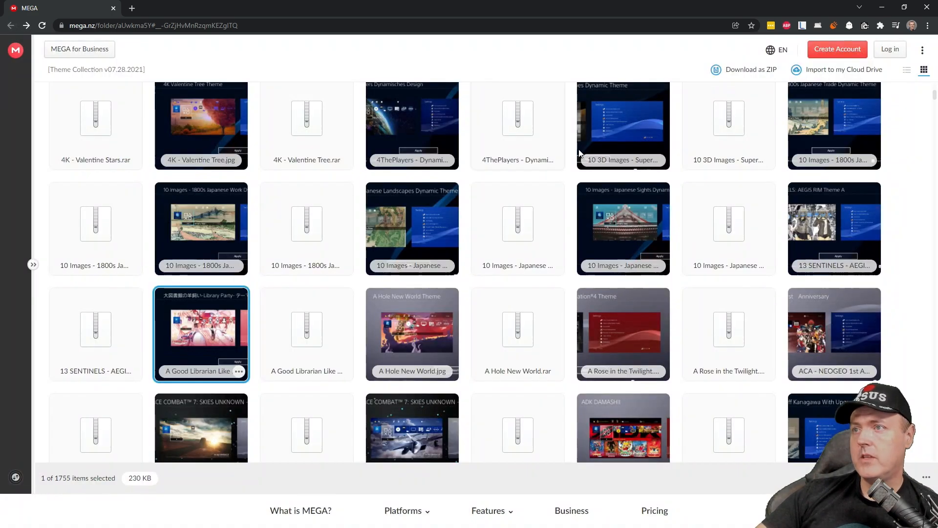
click(554, 266)
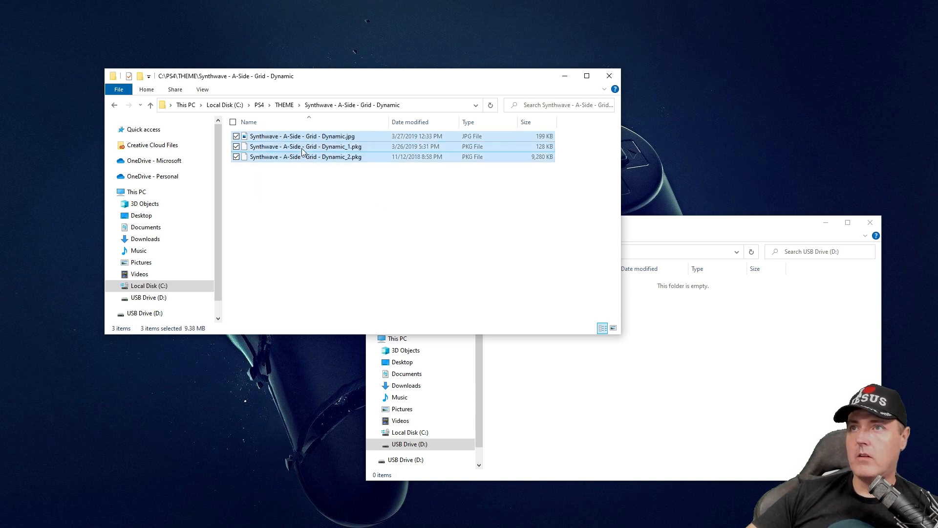
Copy the Synthwave image and both PKG files and paste them onto USB Drive (D:)
right_click(303, 147)
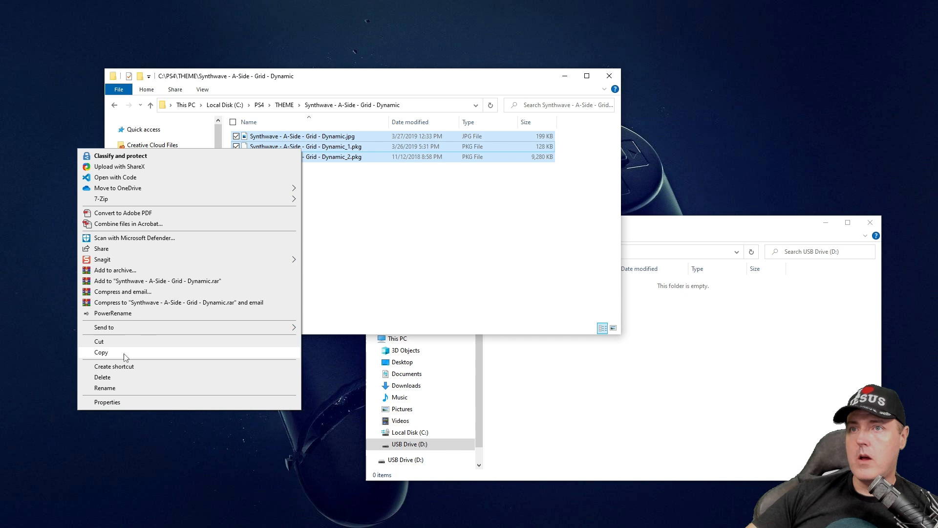
click(100, 352)
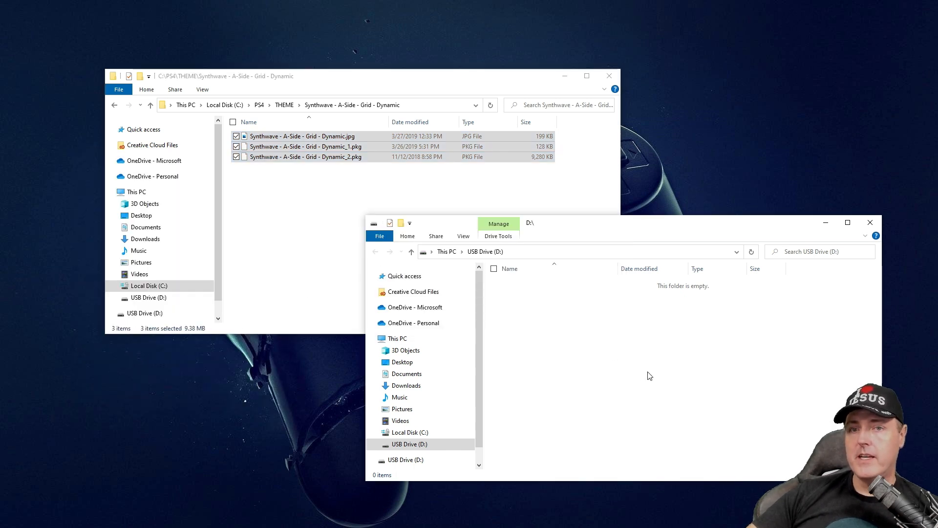
mouse_move(570, 338)
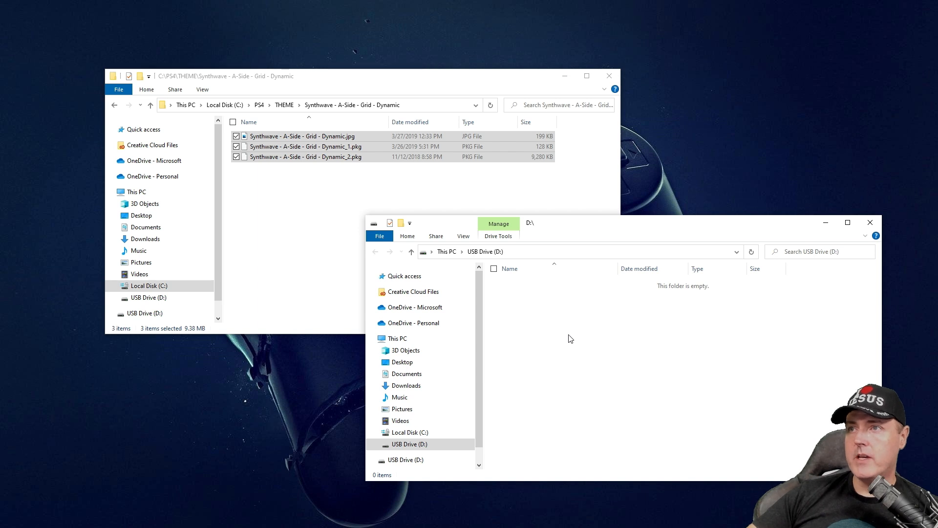
right_click(570, 338)
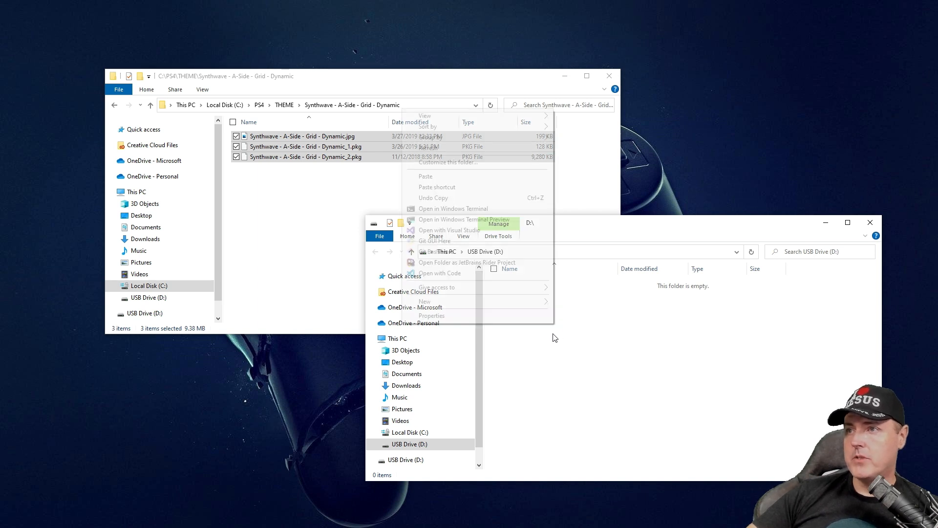
click(425, 175)
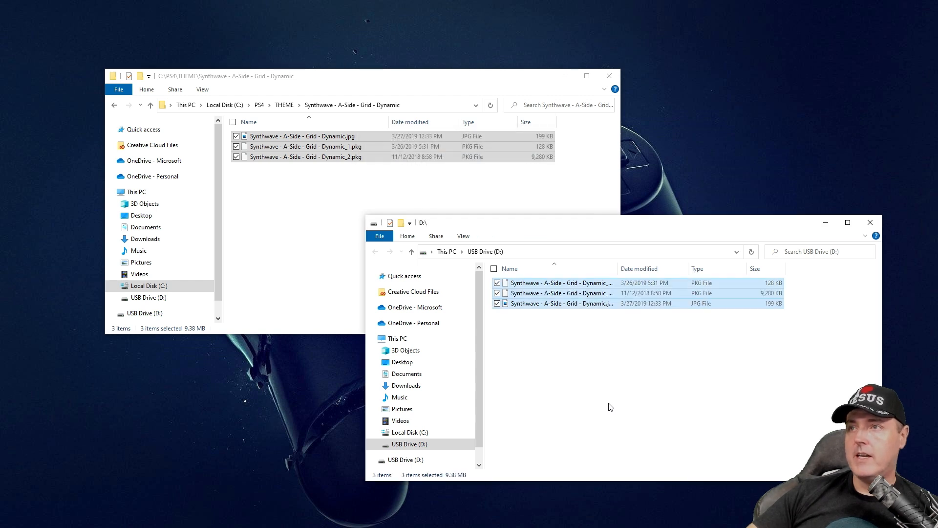
mouse_move(608, 403)
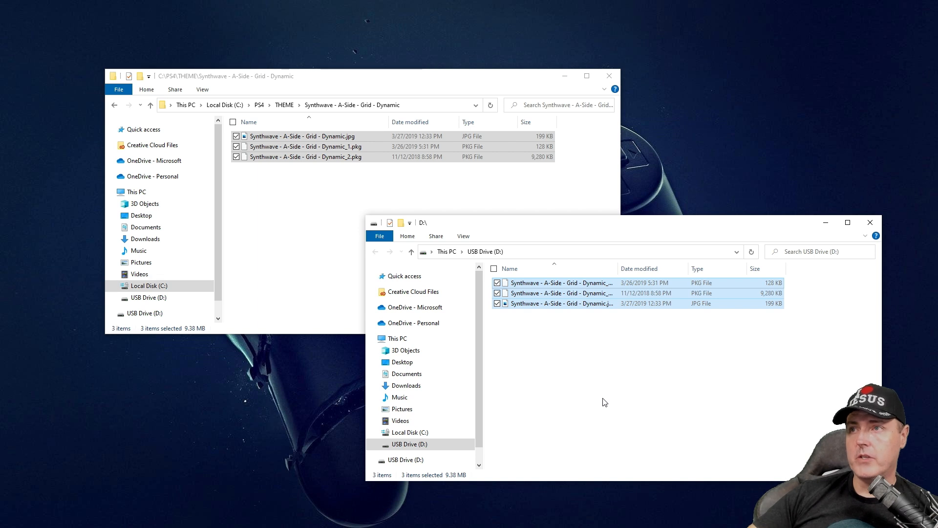
mouse_move(601, 398)
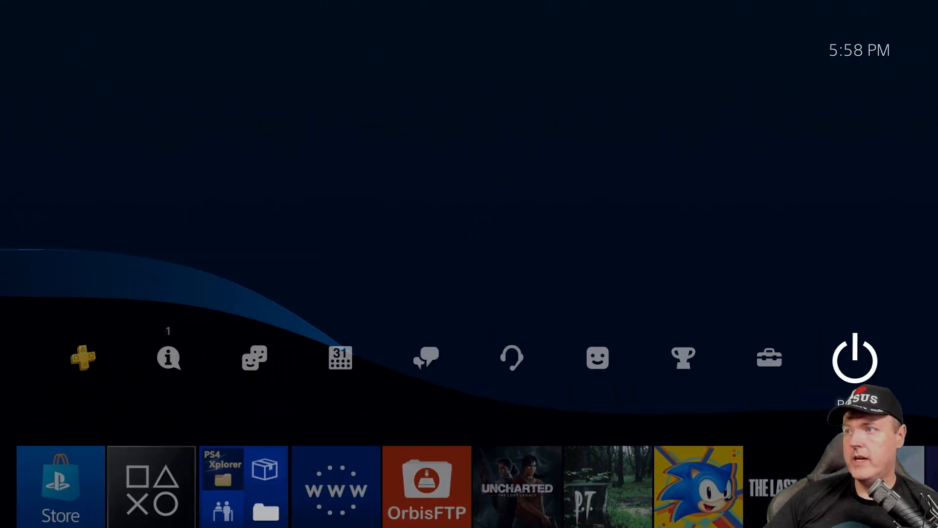
mouse_move(769, 357)
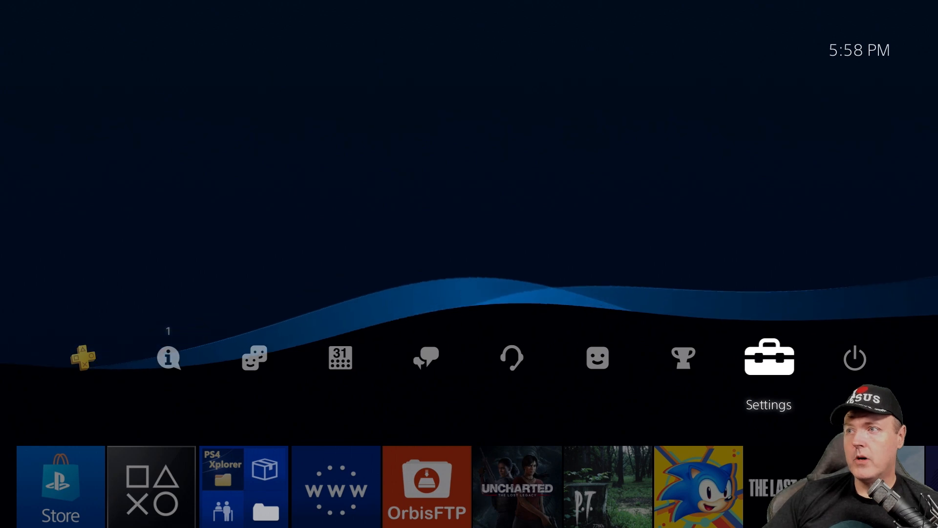
From Settings, use the GoldHEN Package Installer to install all Synthwave PKG files
click(769, 358)
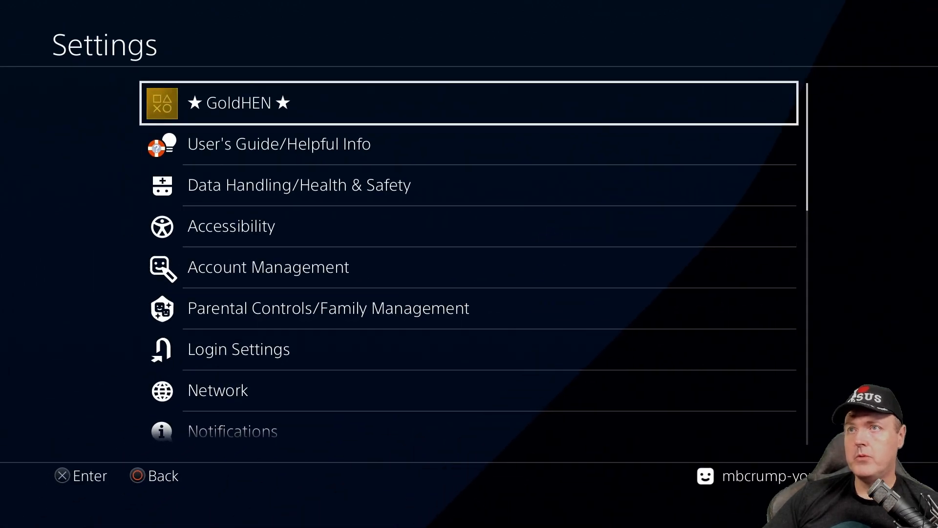
click(236, 103)
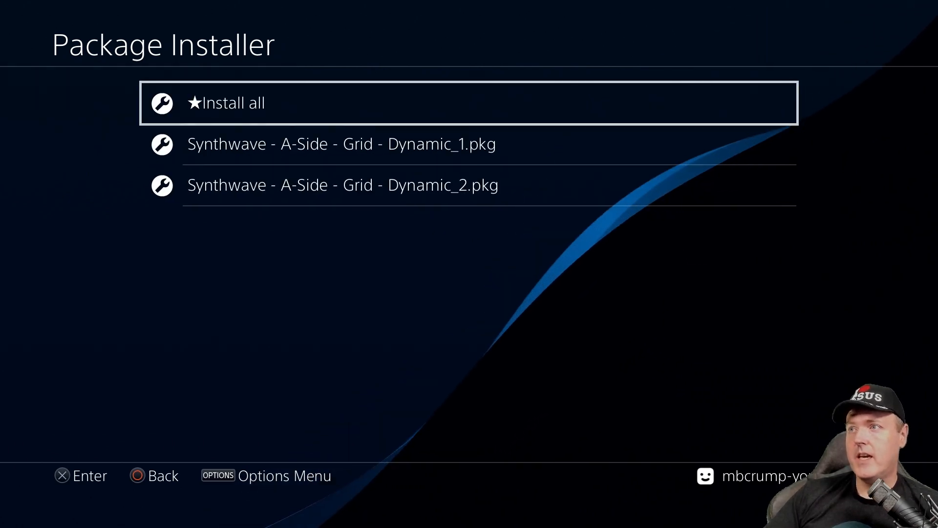
click(231, 102)
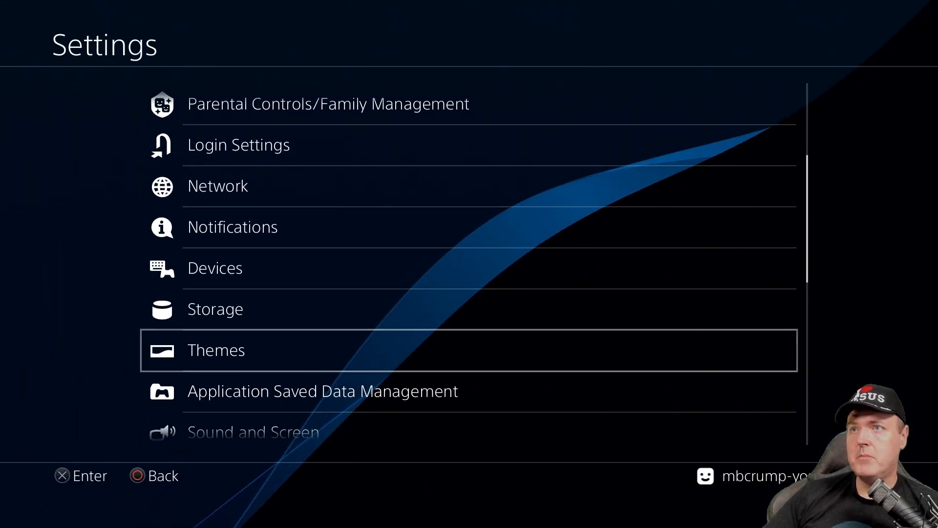
Choose the Synthwave A-Side Grid Dynamic Theme in Themes and apply it to the home screen
click(216, 350)
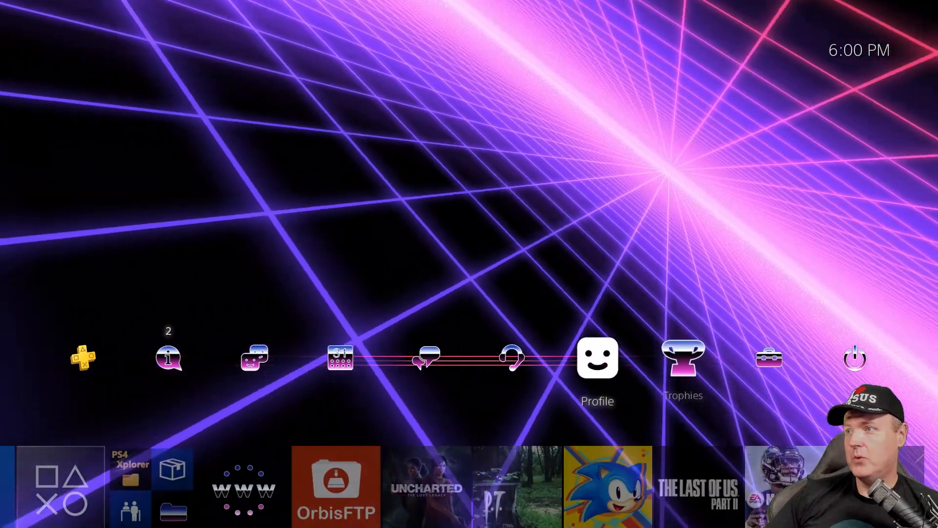
Bring up the Settings list from the Synthwave-themed home screen
click(768, 358)
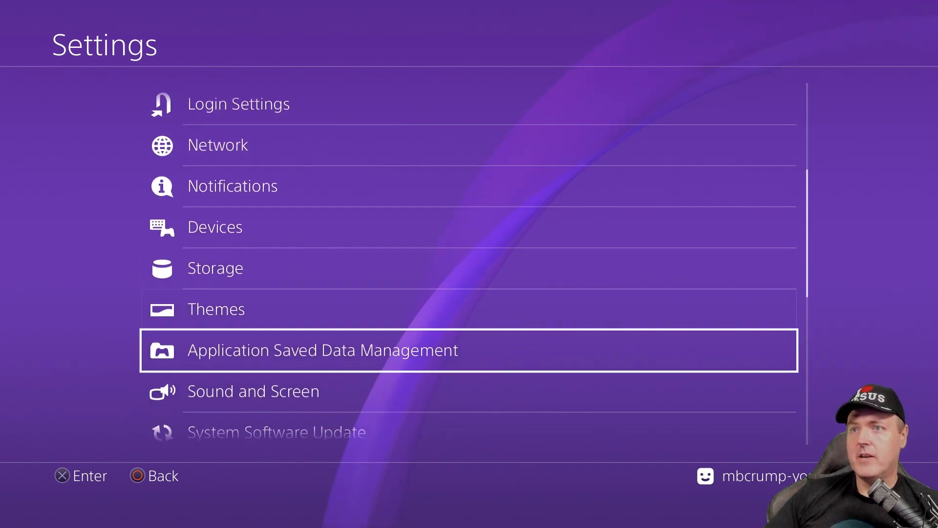
Select the default Flow theme with the blue colour tile and confirm it
click(216, 308)
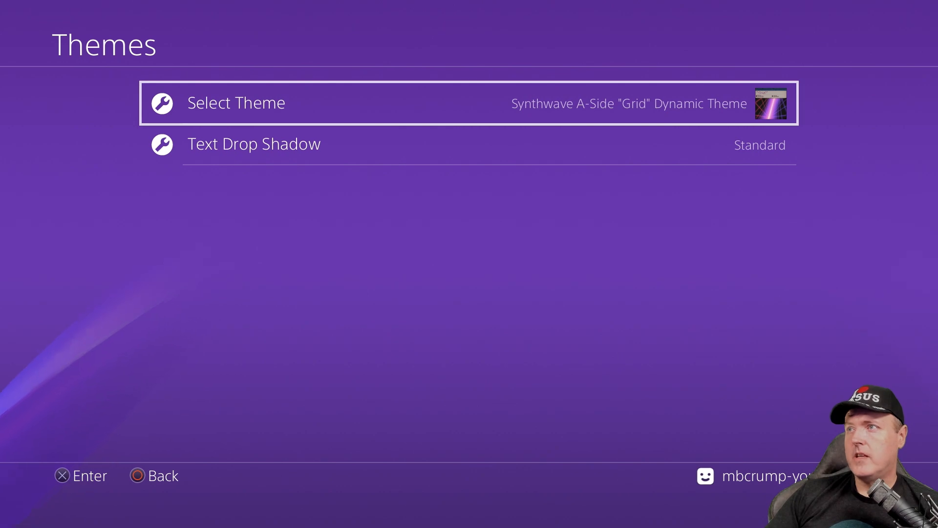
click(236, 102)
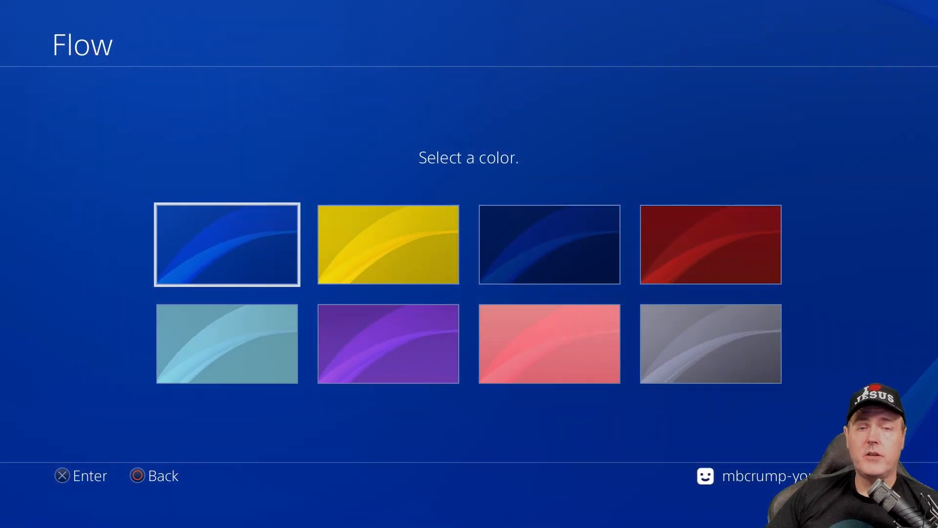
click(229, 250)
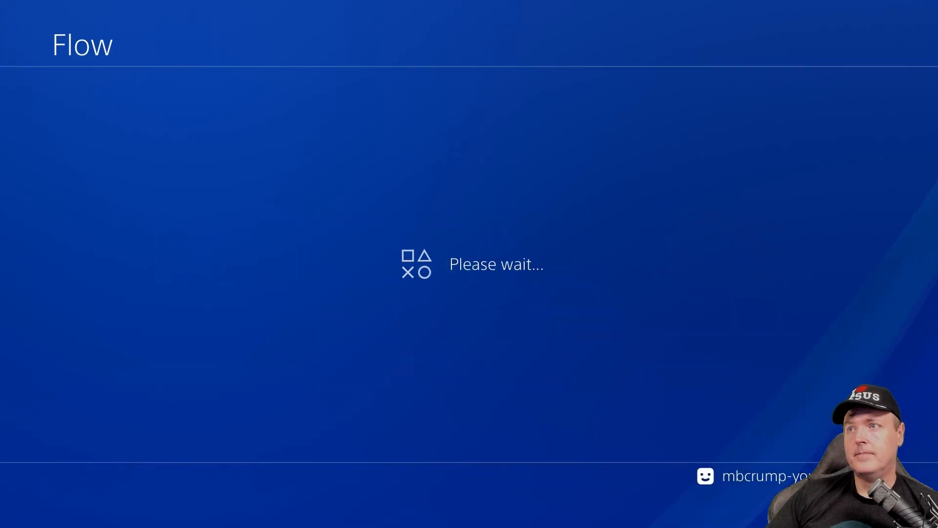